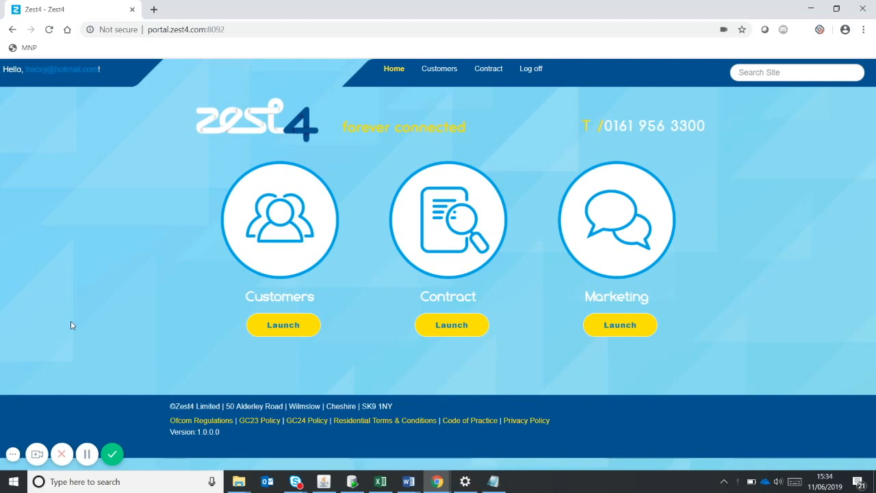
mouse_move(273, 217)
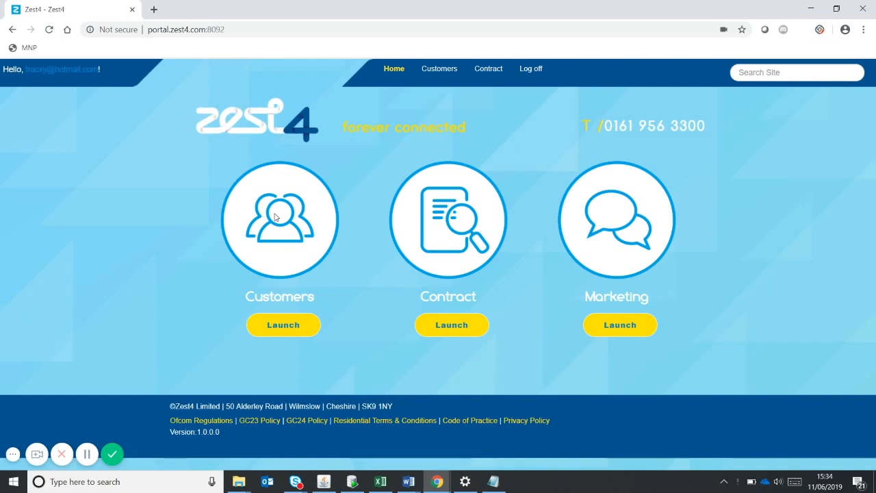
mouse_move(296, 24)
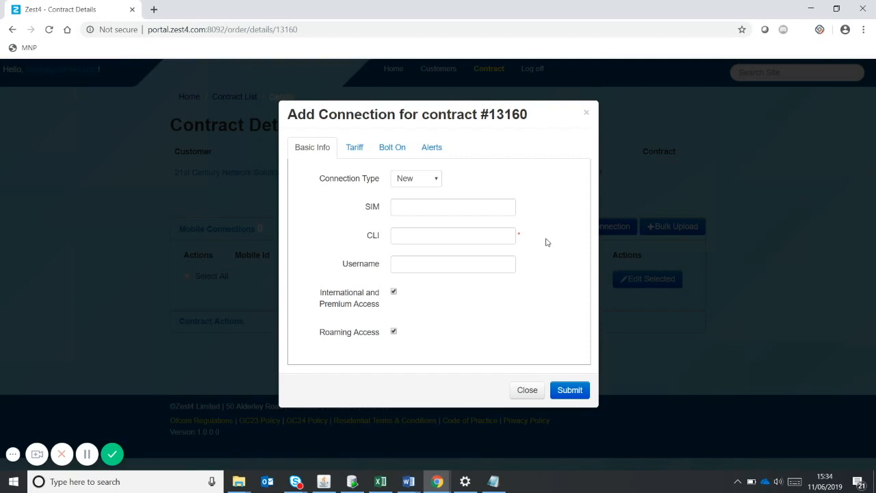
Enter the SIM number and choose the Small Biz 3GB £30 tariff on O2
text(8)
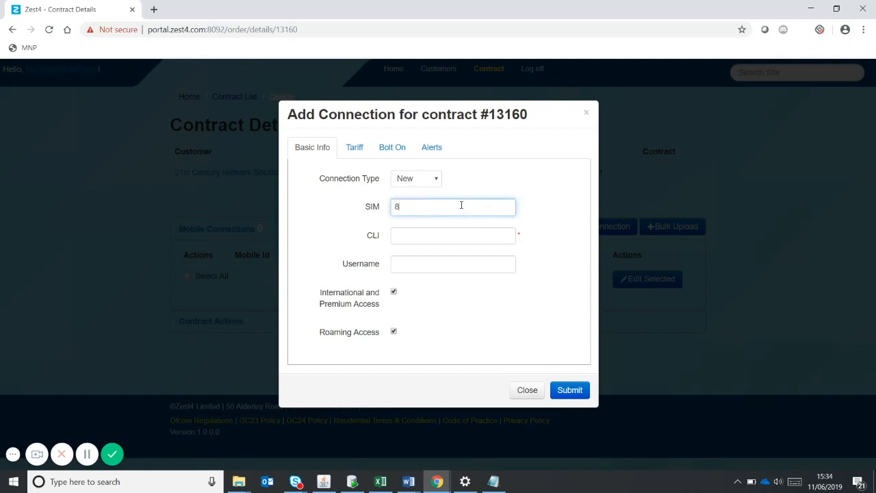
text(3GB)
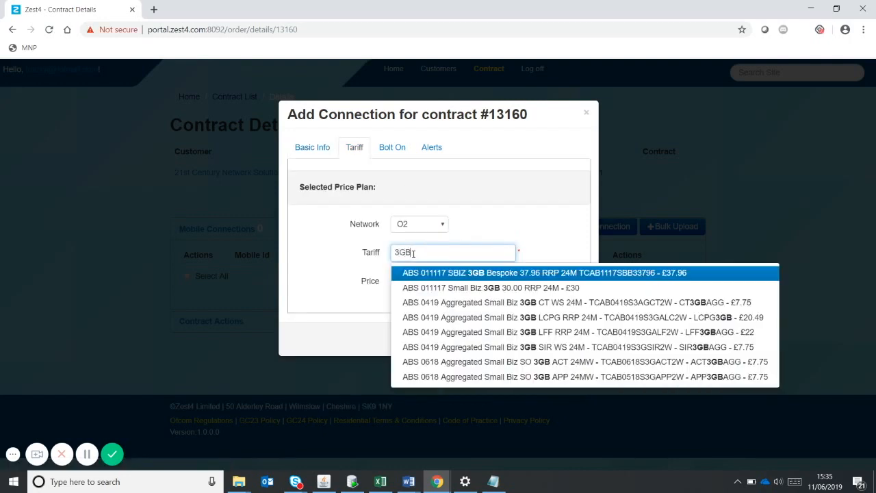
click(431, 146)
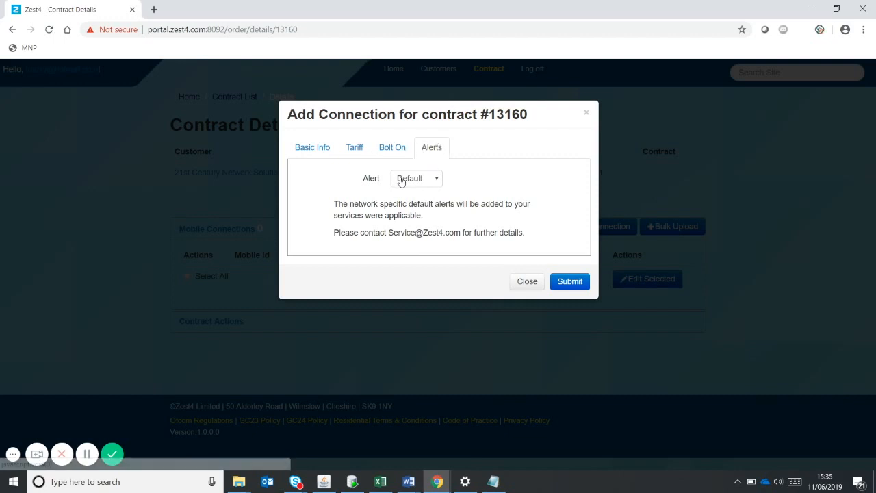
Switch alerts to Bespoke with data bundle thresholds of 10% and 20%
click(416, 178)
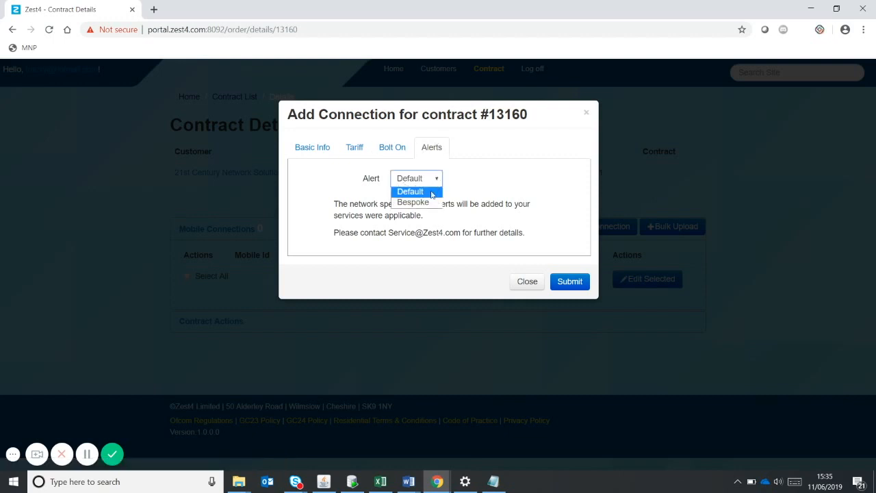
click(411, 201)
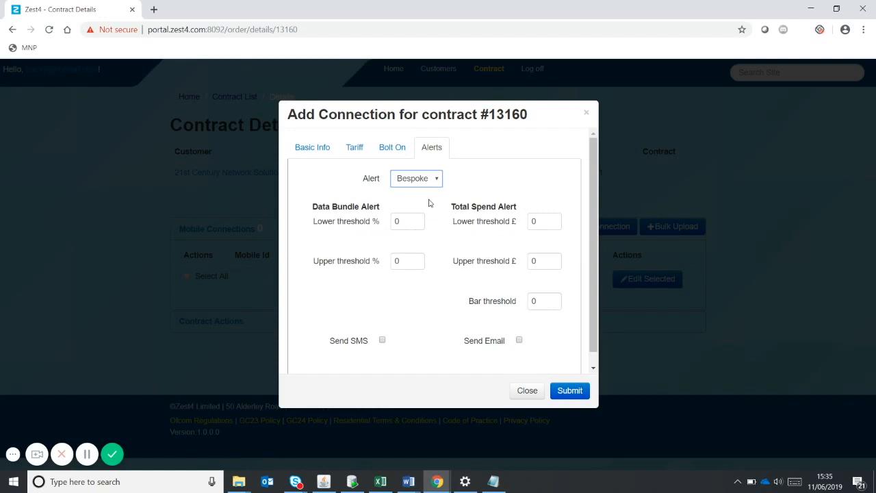
text(10)
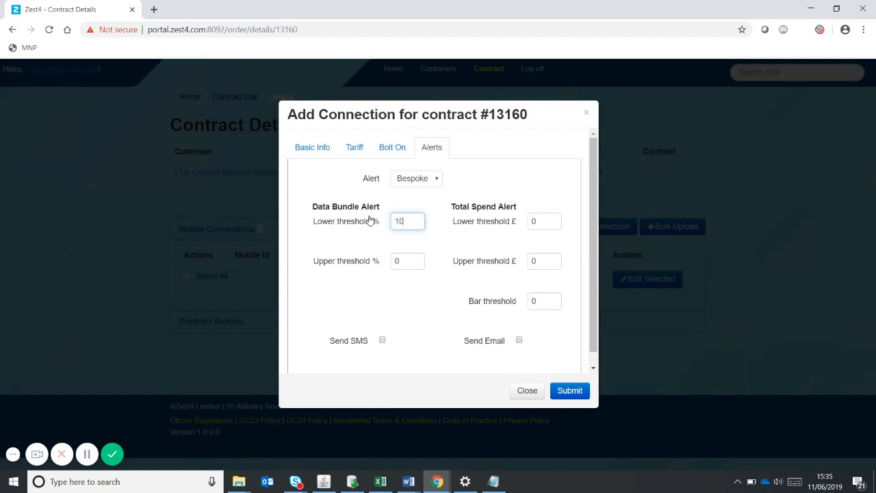
click(408, 260)
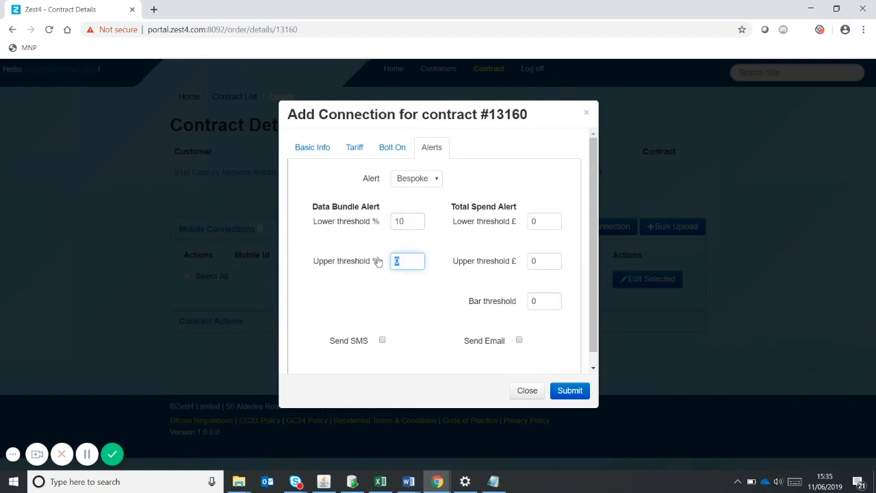
text(20)
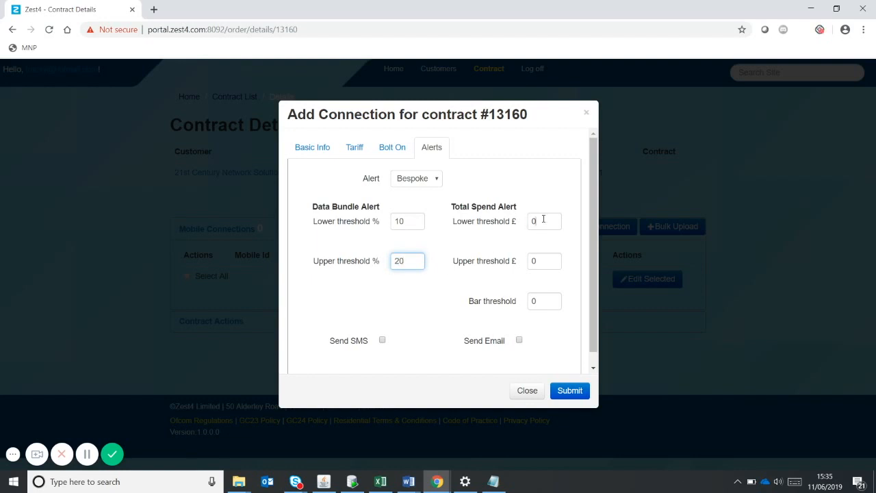
Set spend thresholds £50 and £60 and submit connection 74137 to the contract
text(50)
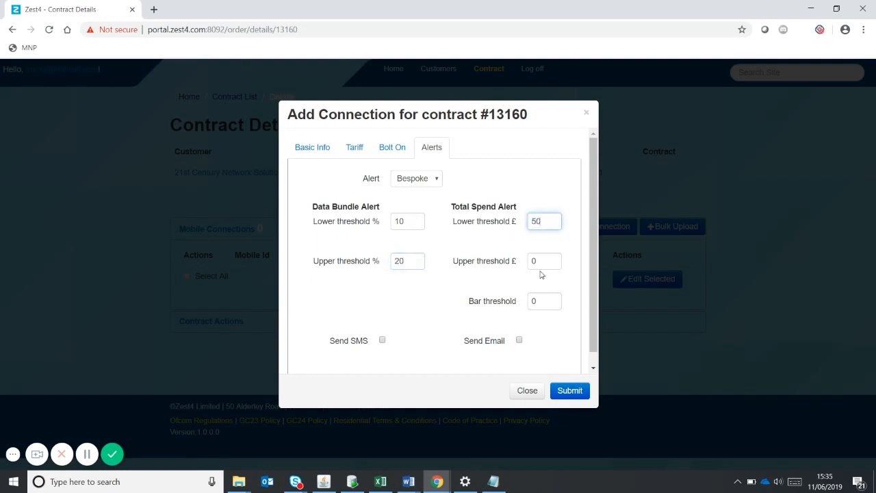
text(60)
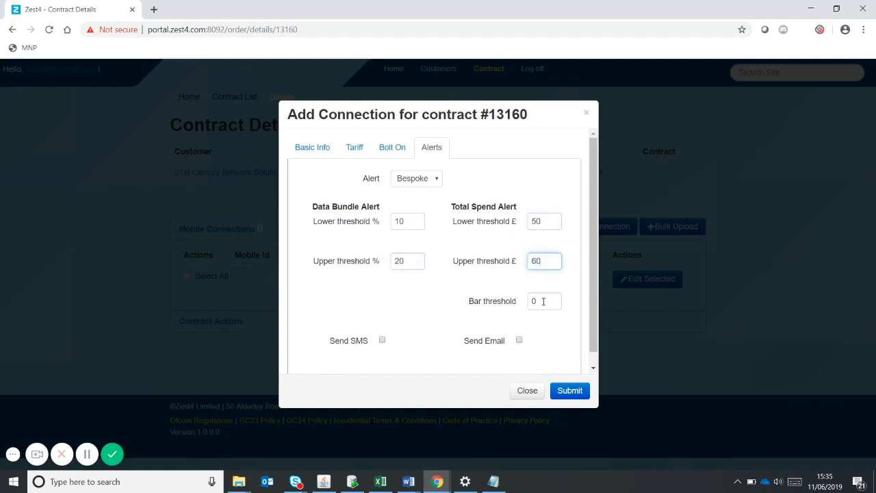
click(569, 390)
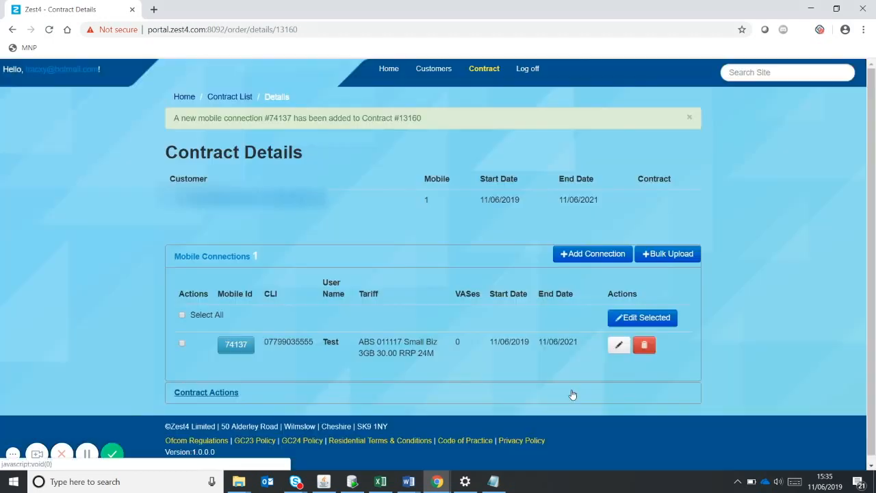
mouse_move(667, 254)
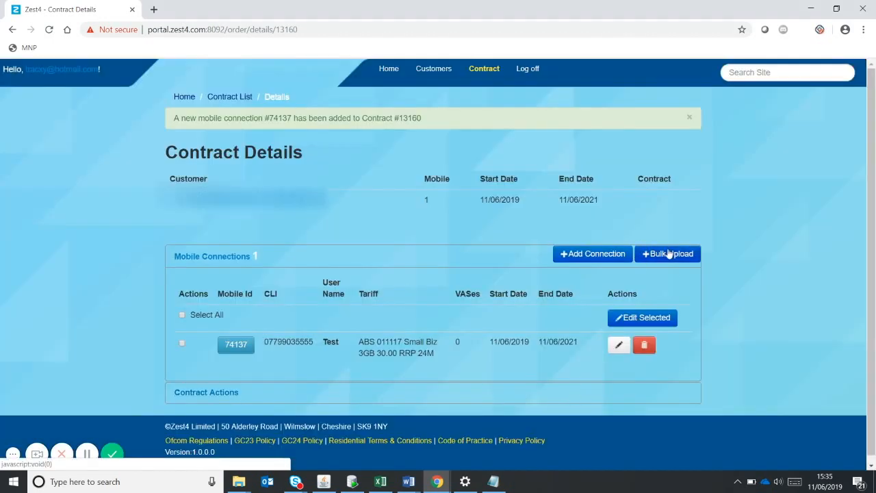
mouse_move(665, 259)
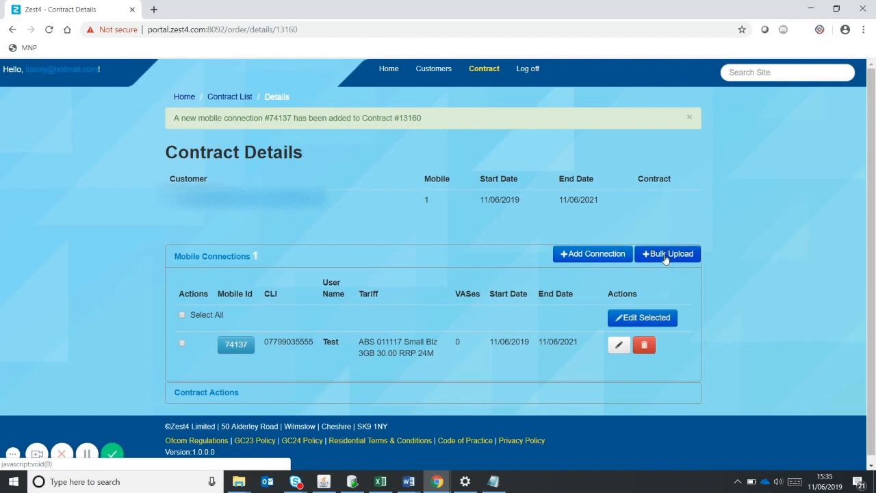
Start a bulk upload of connections from the Contract Details page
click(667, 253)
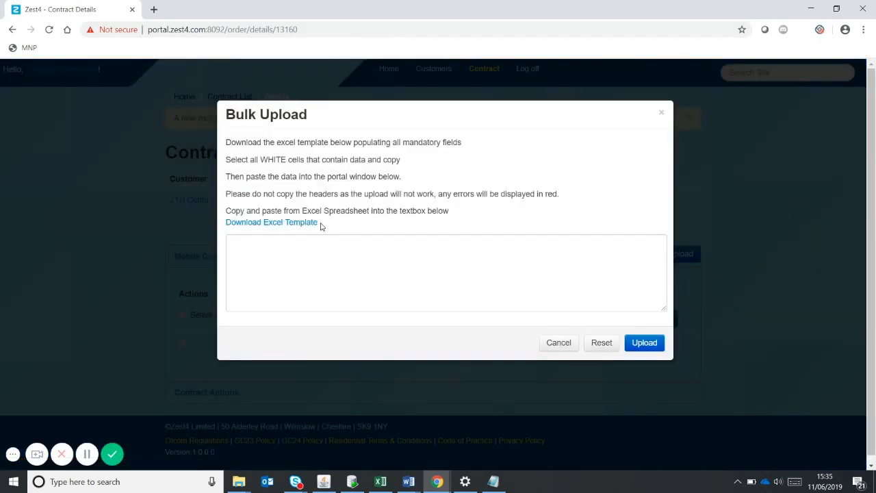
Paste the two spreadsheet rows and upload connections 74138 and 74139
click(381, 481)
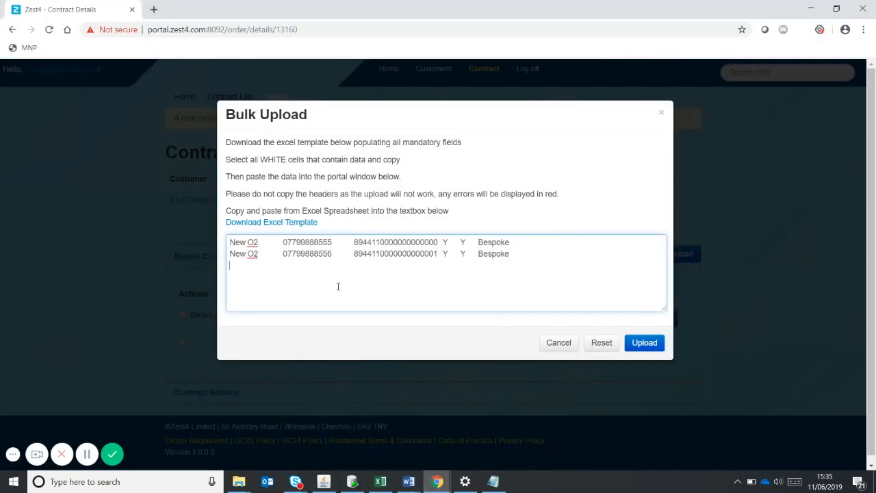
click(643, 342)
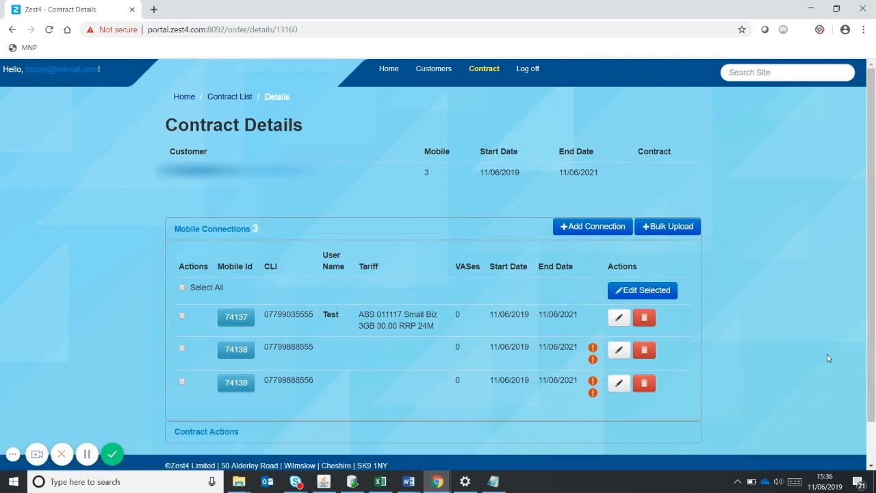
Review the invalid-alert warning and select all three connections for a group edit
scroll(down, 3)
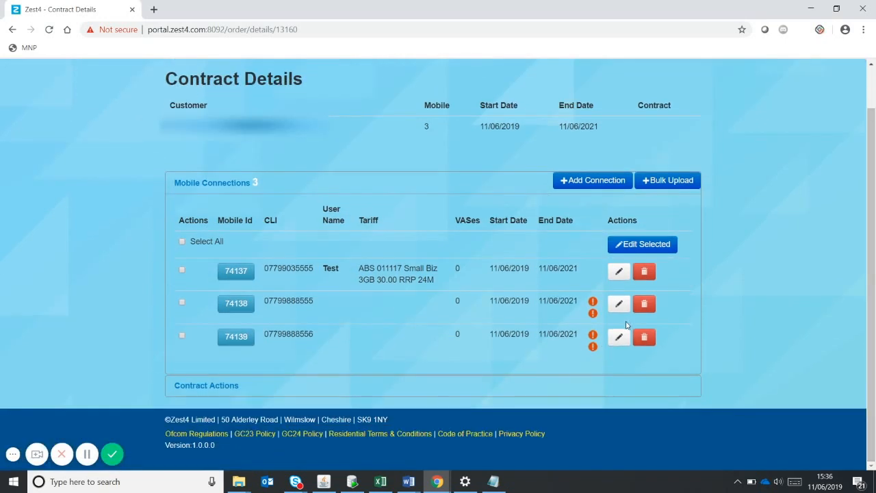
mouse_move(593, 312)
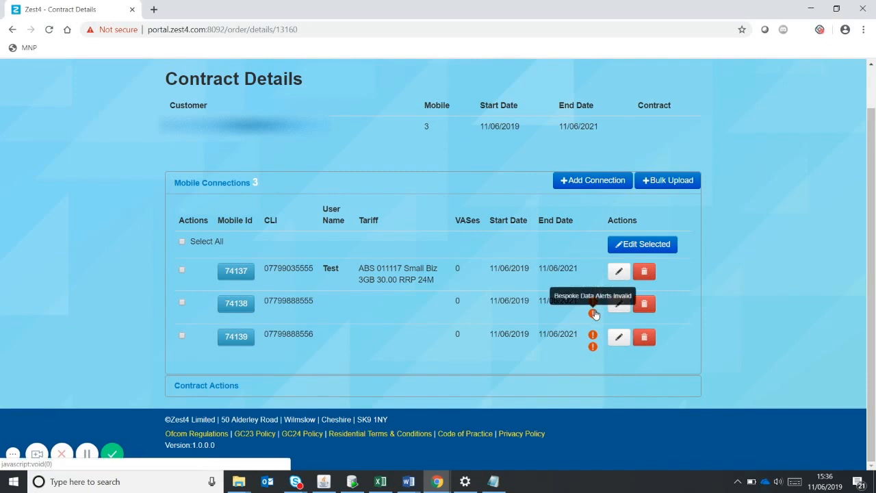
mouse_move(365, 323)
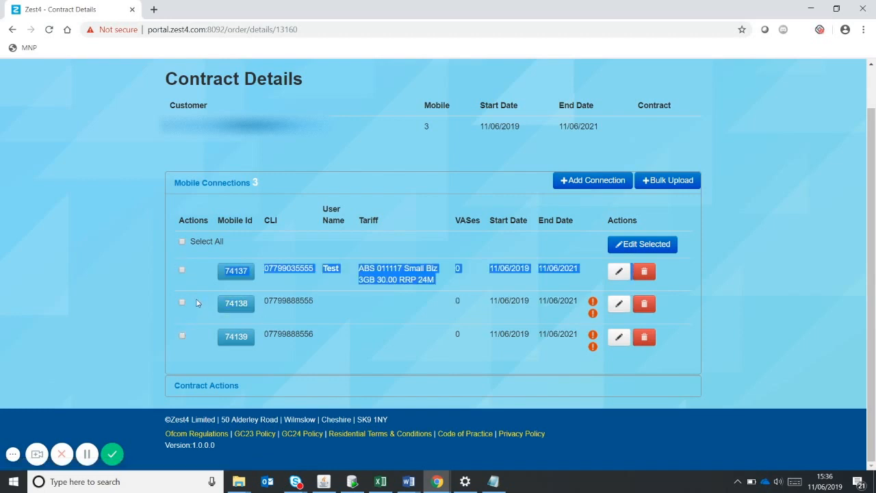
click(183, 241)
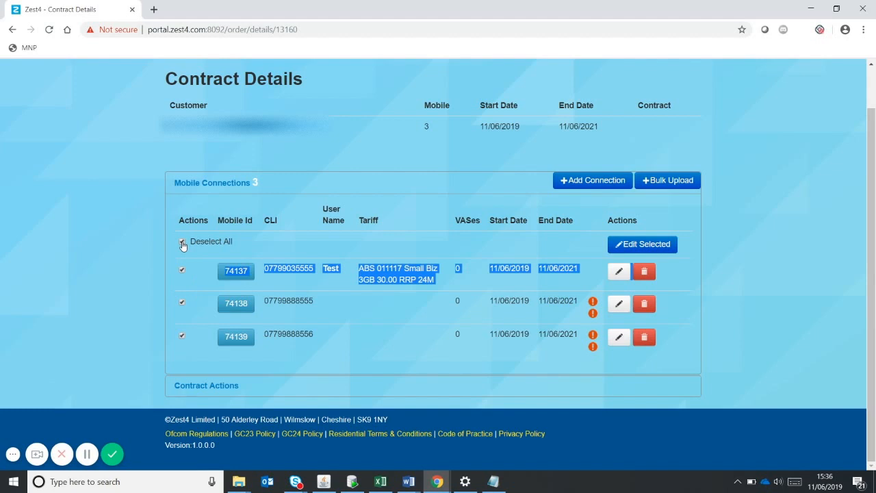
Group-edit the selected connections to network O2 with bespoke alerts and save
click(642, 244)
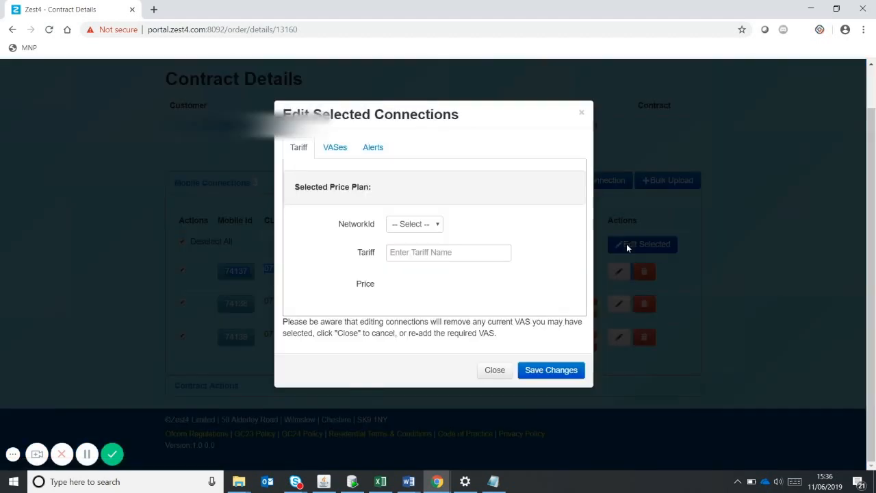
click(414, 224)
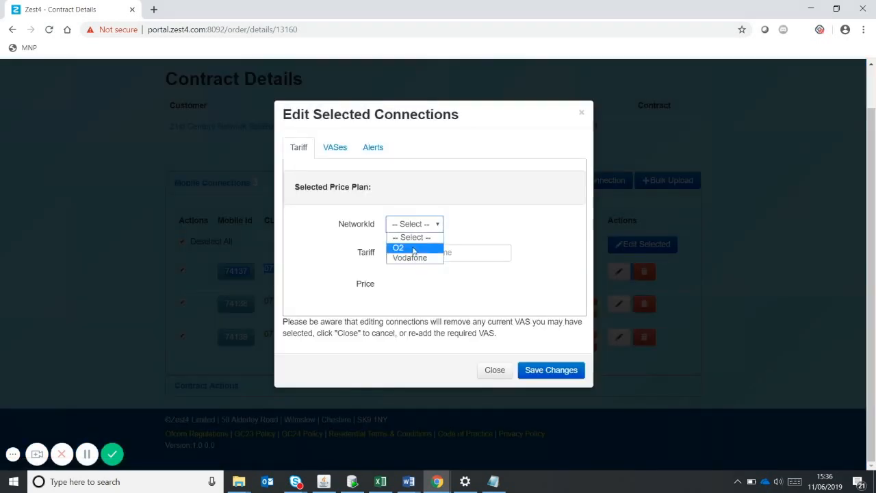
click(372, 147)
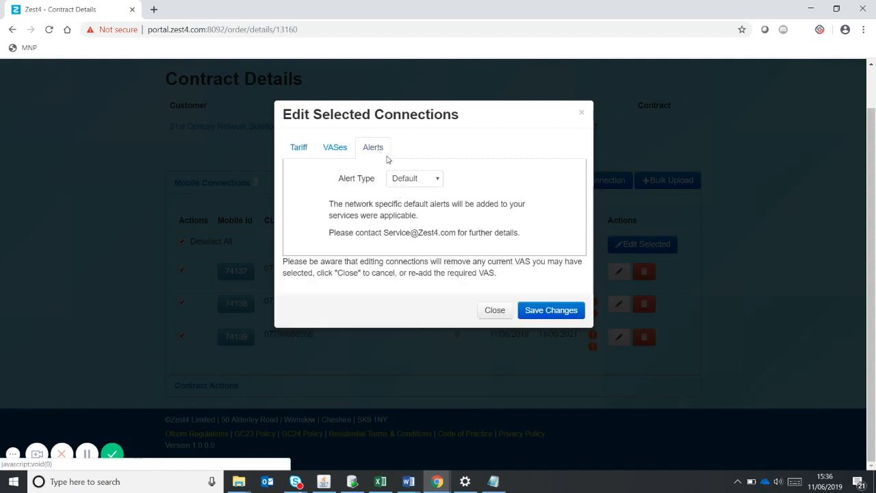
click(413, 178)
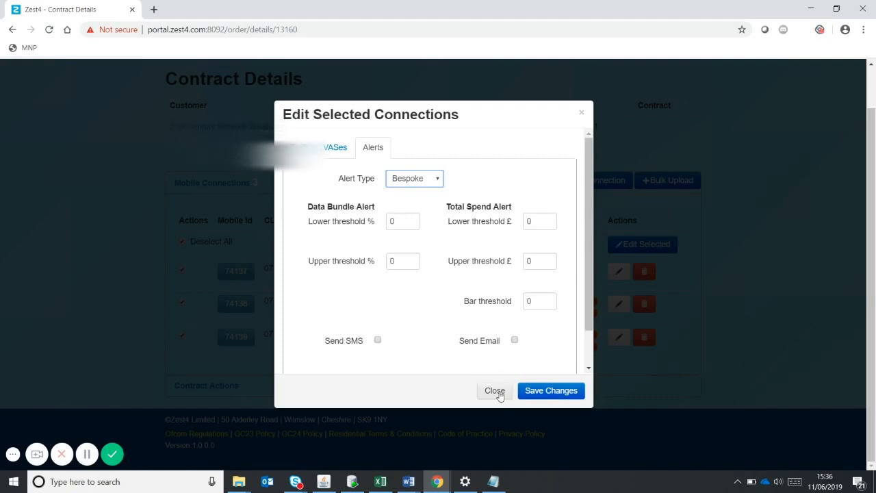
click(494, 391)
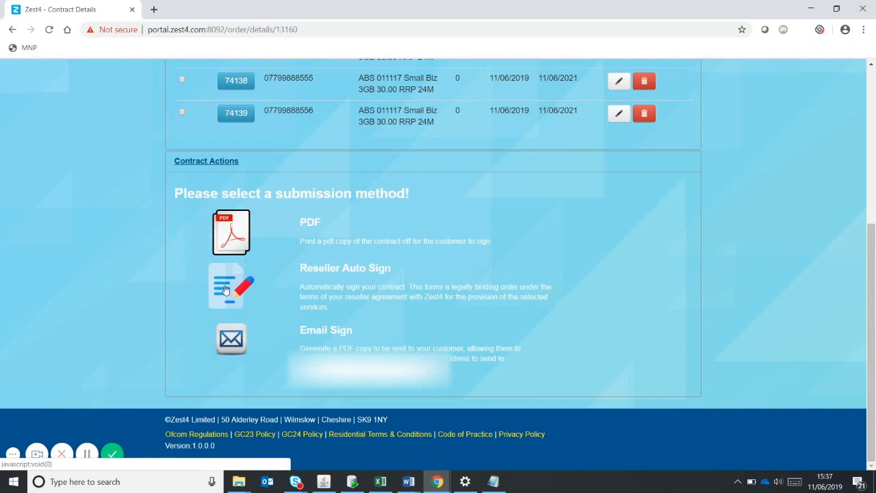
mouse_move(232, 282)
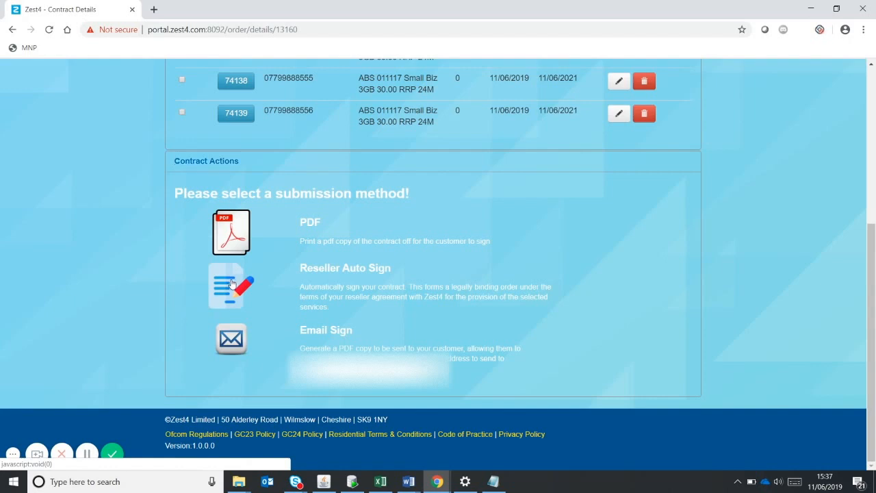
Auto-sign contract #13160 as the reseller from Contract Actions
click(230, 286)
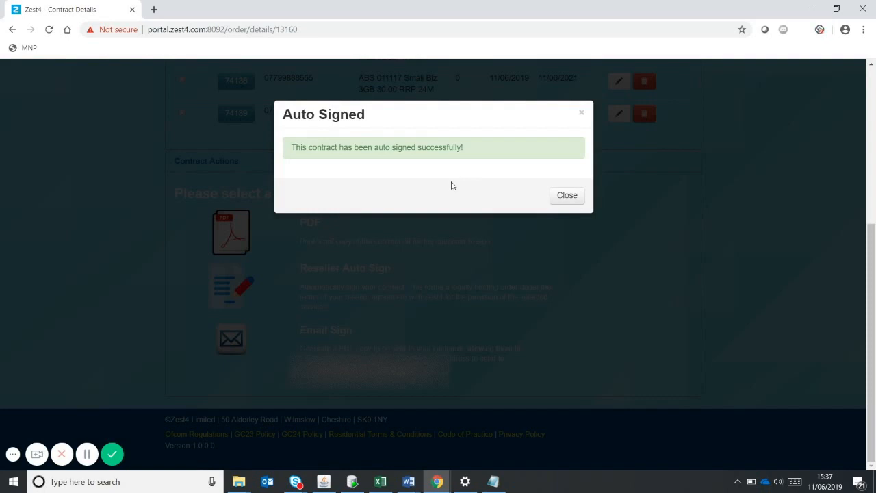
mouse_move(410, 189)
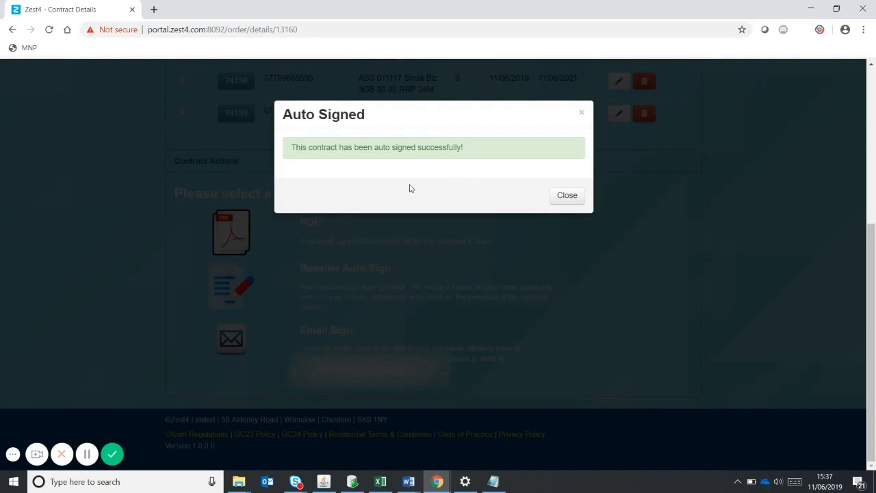